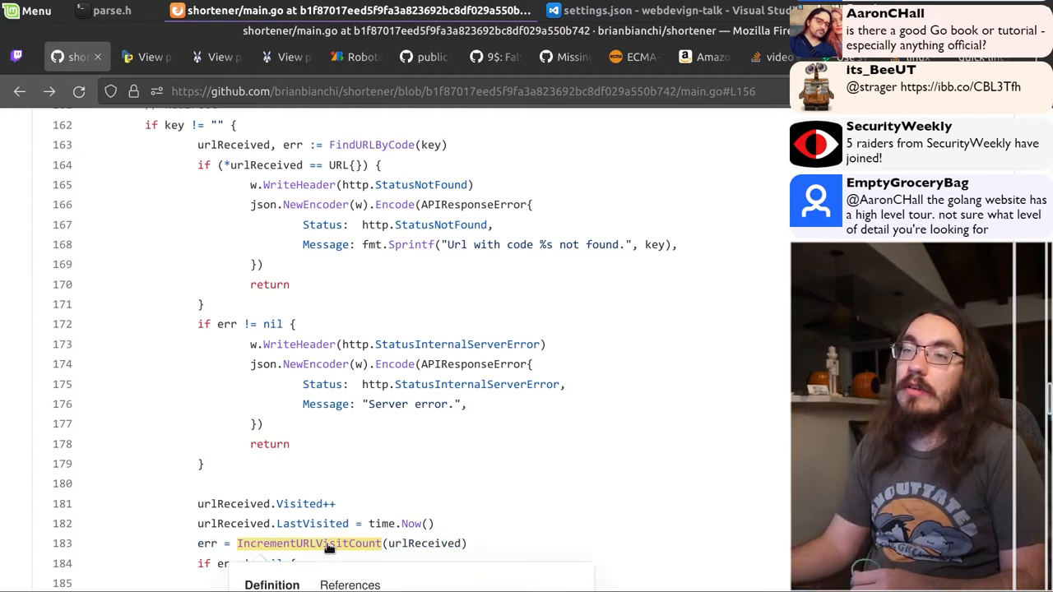
Step: Jump to IncrementURLVisitCount, select its $1 update placeholder, and scroll further down main.go
click(272, 585)
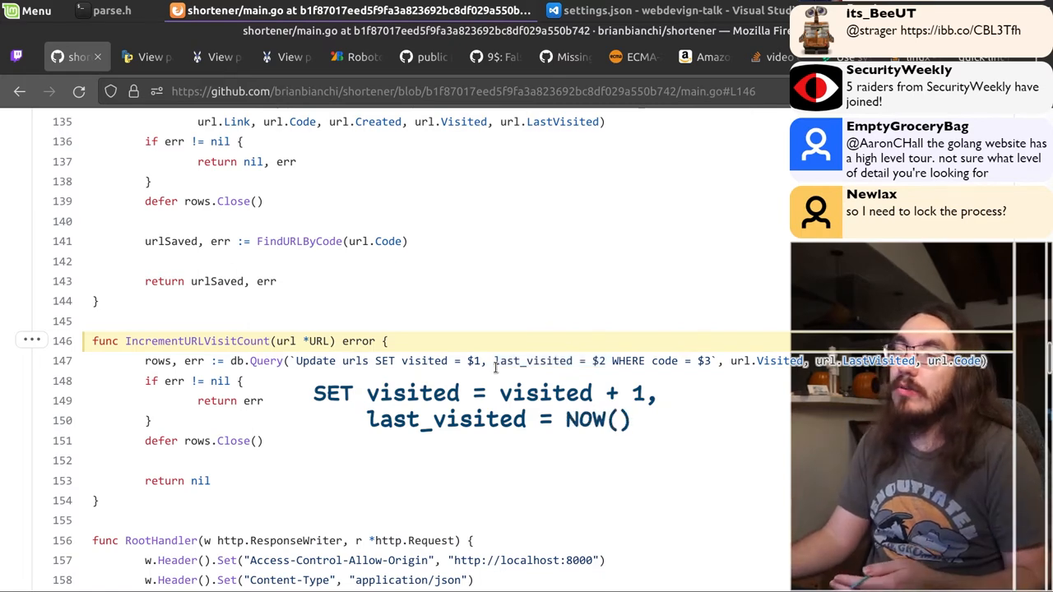
double_click(474, 360)
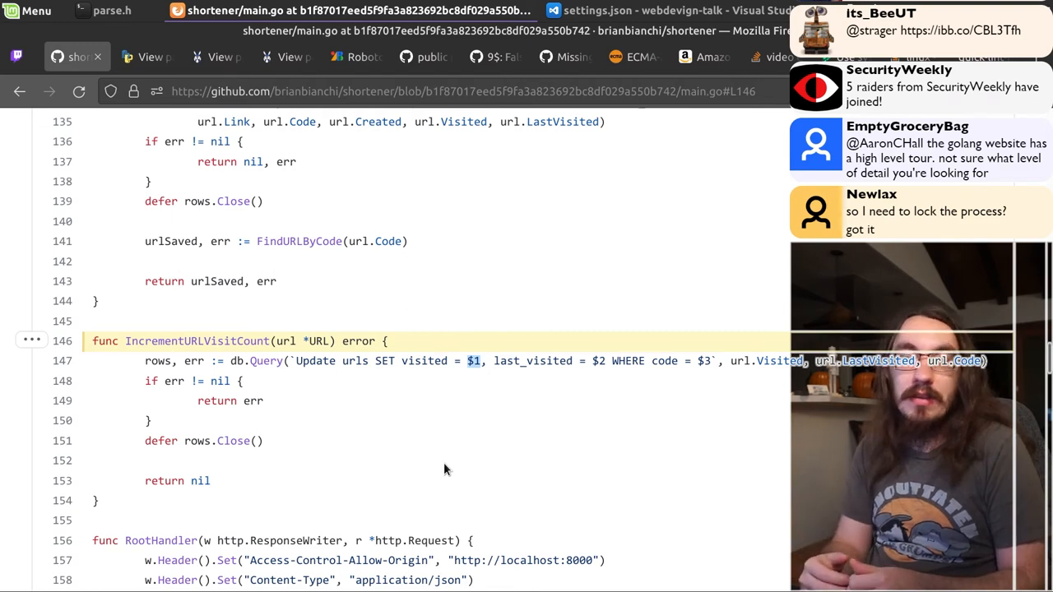
scroll(down, 3)
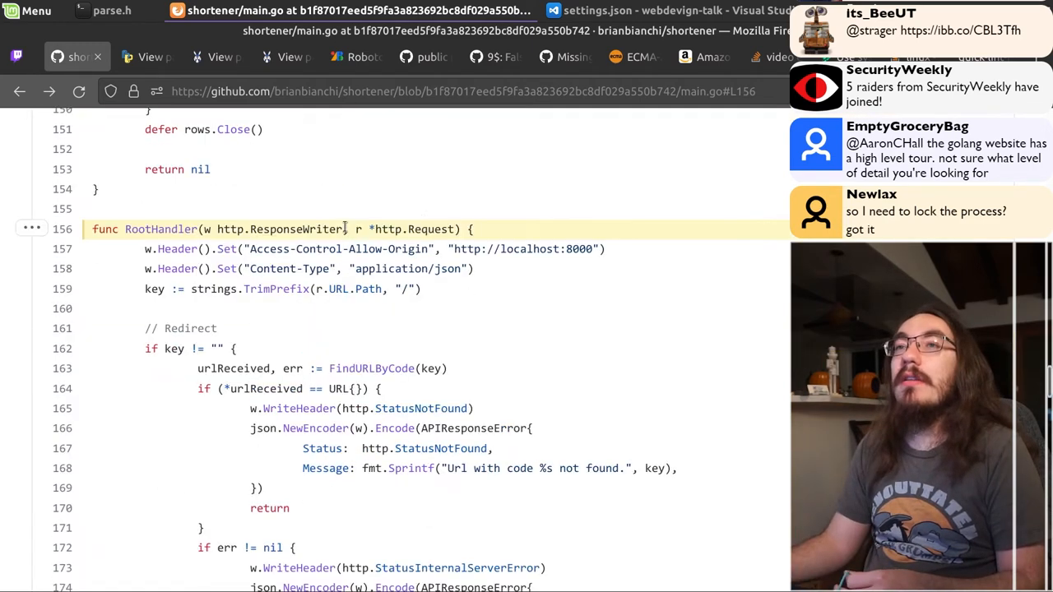
mouse_move(533, 360)
text(0O 1Il)
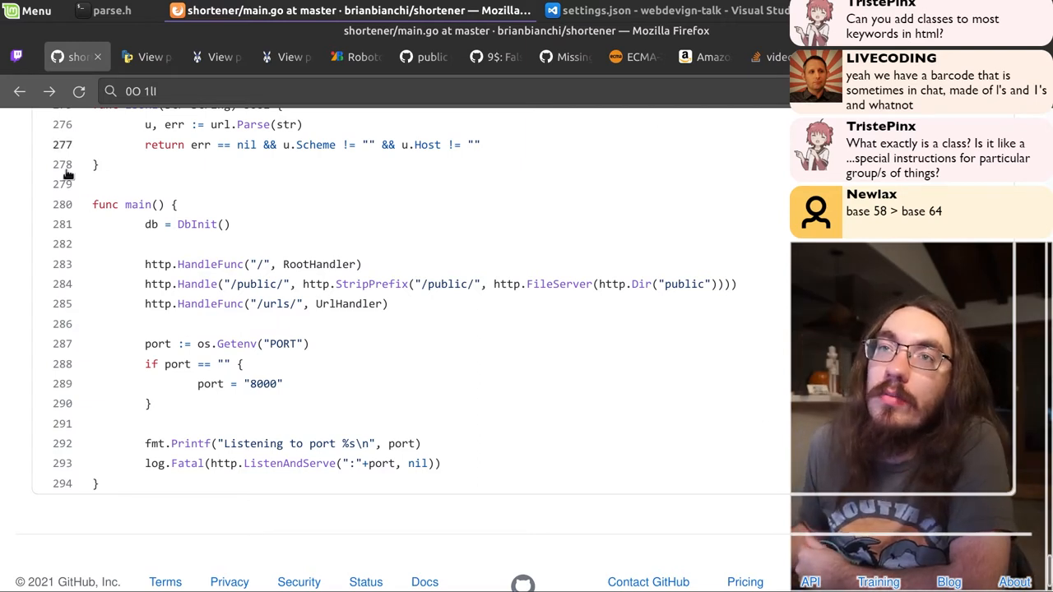
mouse_move(269, 150)
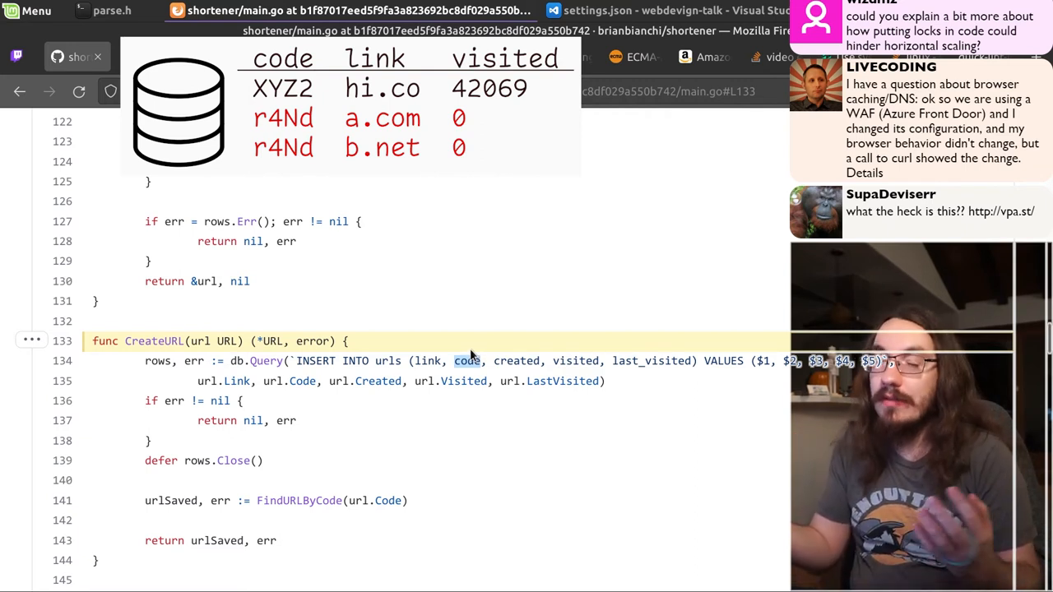
Step: Scroll through the create-URL handler loop in main.go
scroll(down, 3)
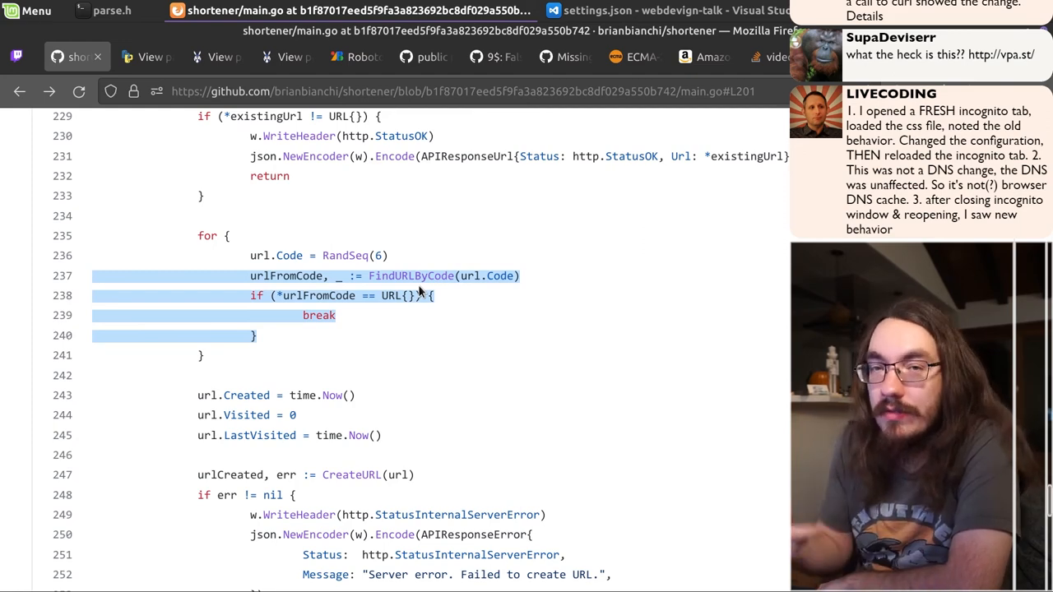
scroll(down, 3)
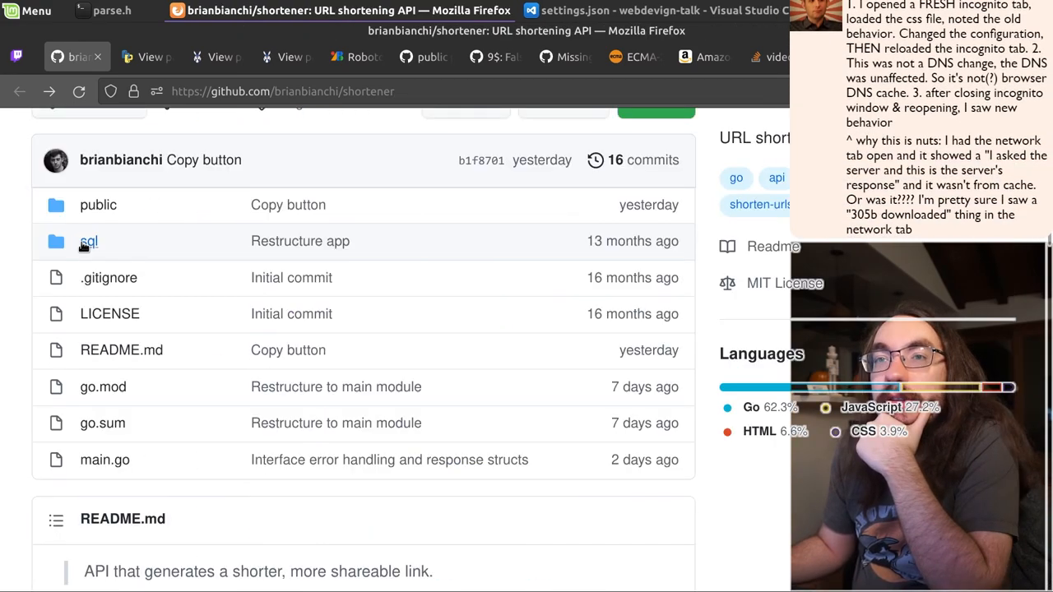
Step: Open sql/db.sql and highlight line 4, the code column's primary-key definition
click(88, 241)
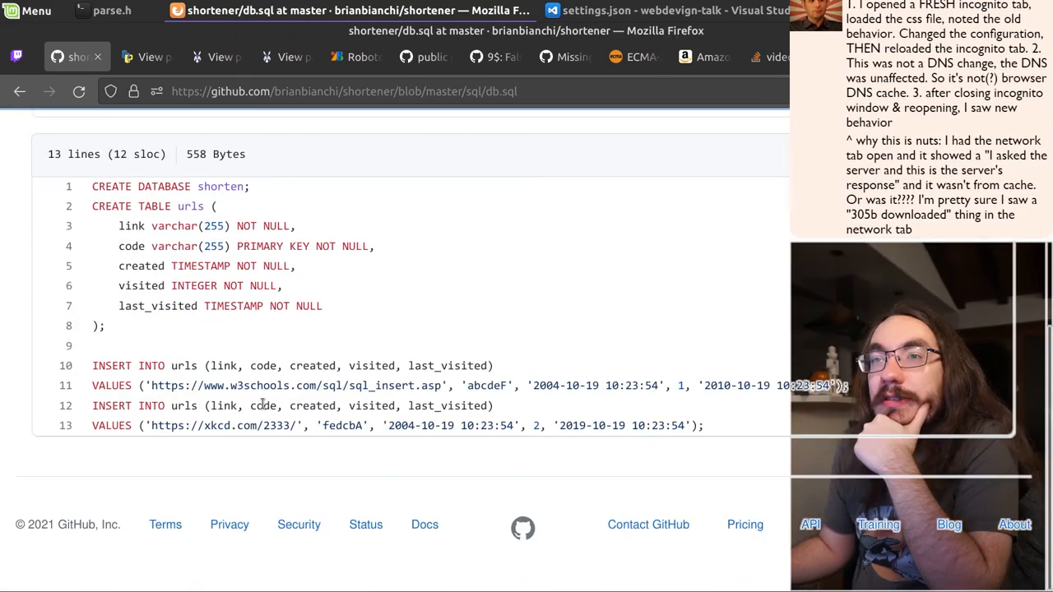
mouse_move(320, 344)
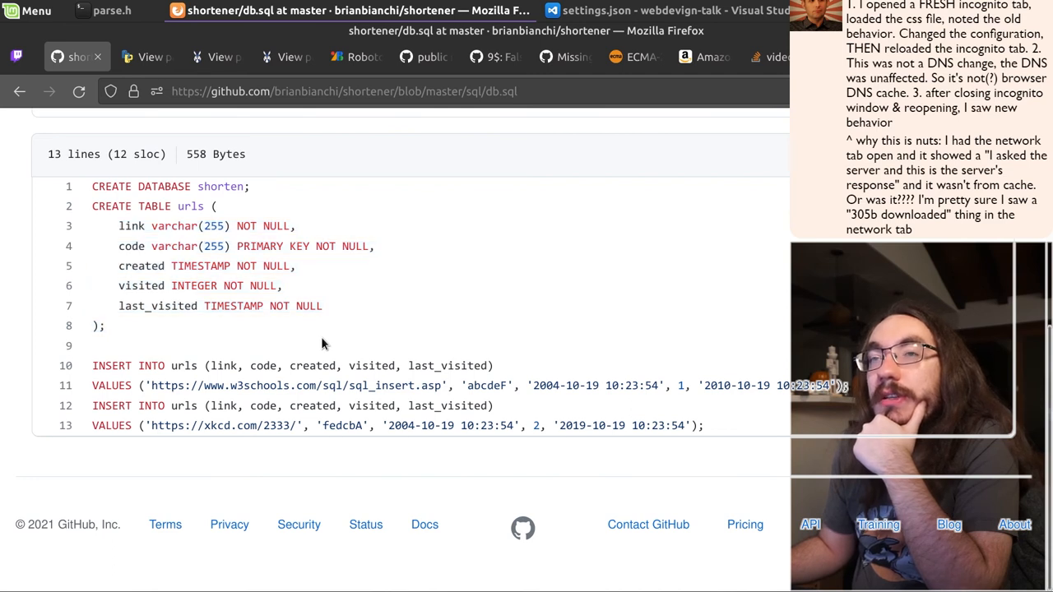
triple_click(247, 245)
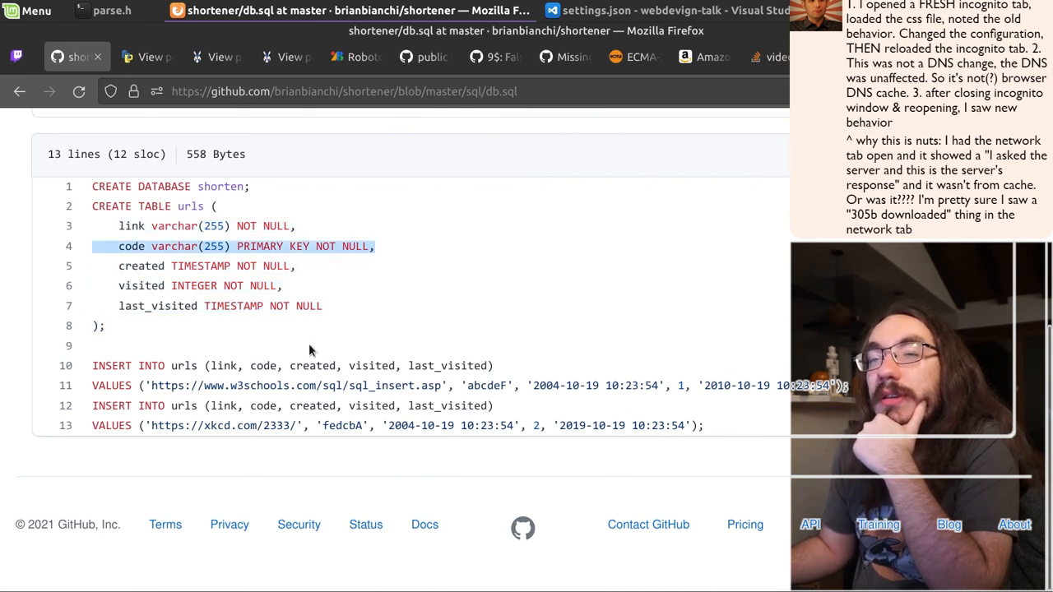
mouse_move(298, 259)
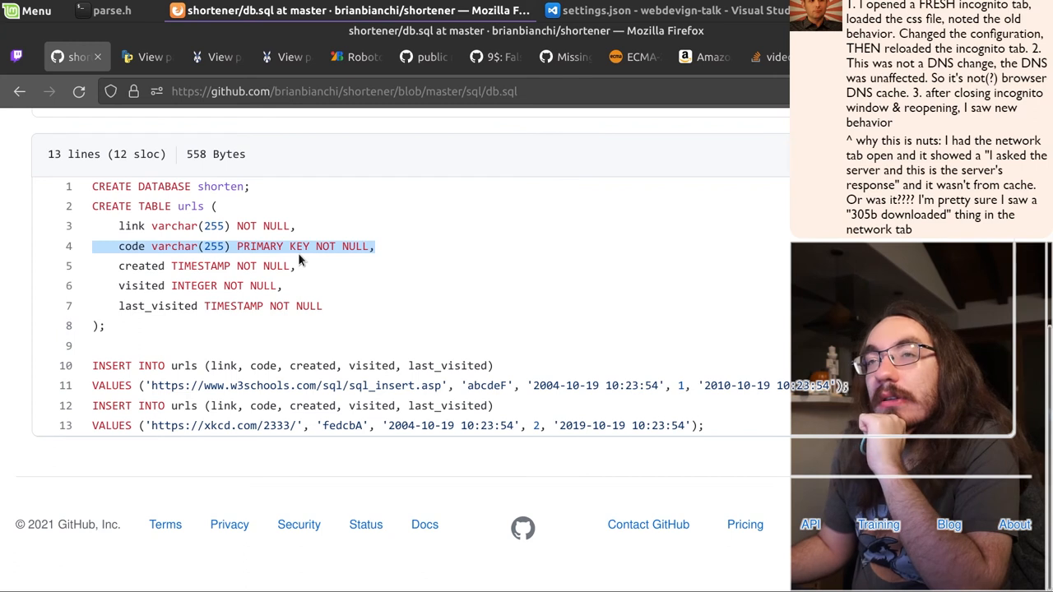